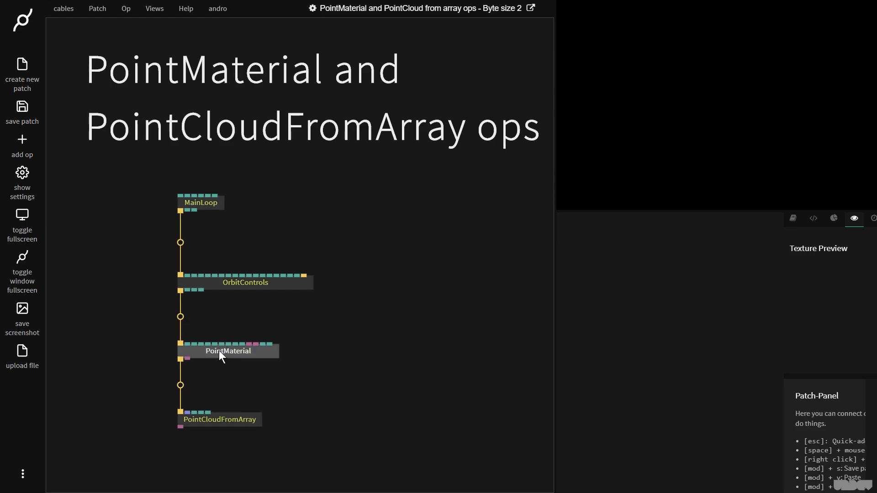
Step: Add a RandomArray3x op of 100 values and feed its Values into PointCloudFromArray's Array
click(228, 351)
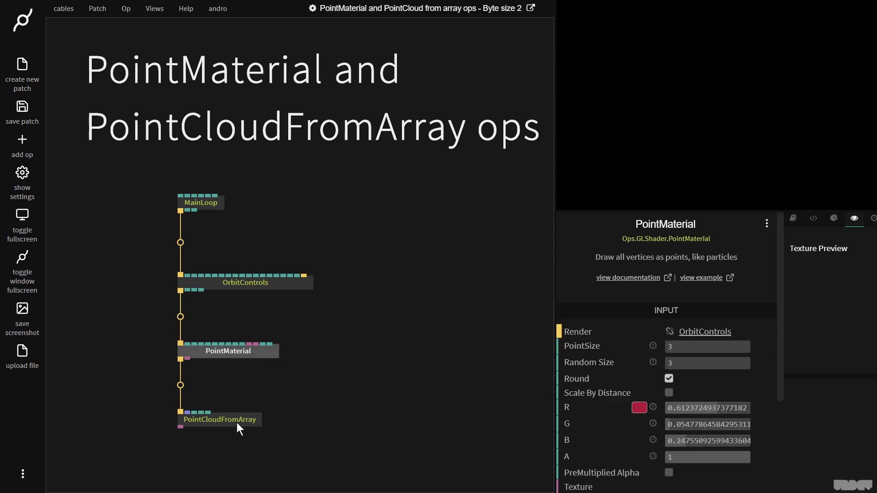
click(220, 420)
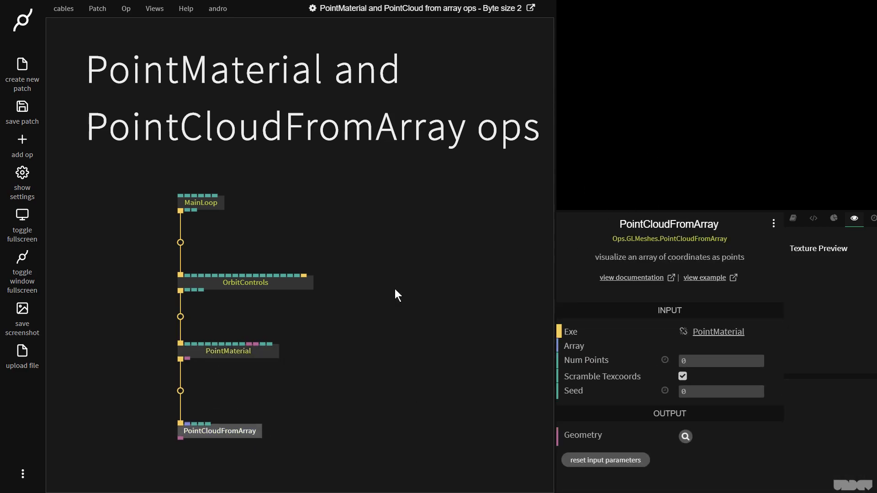
click(21, 146)
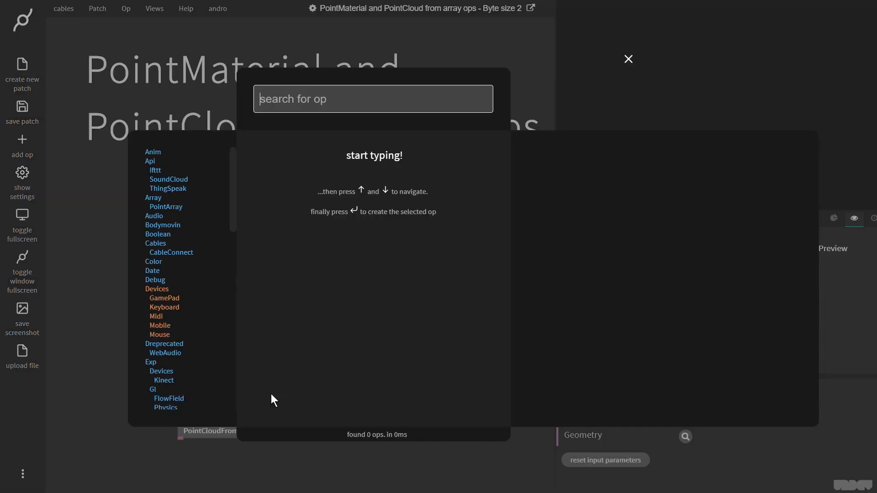
text(rando)
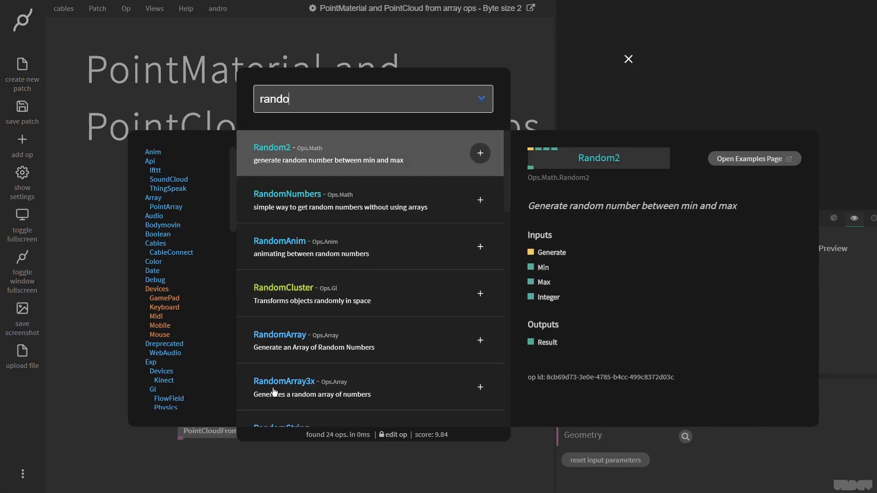
text(a)
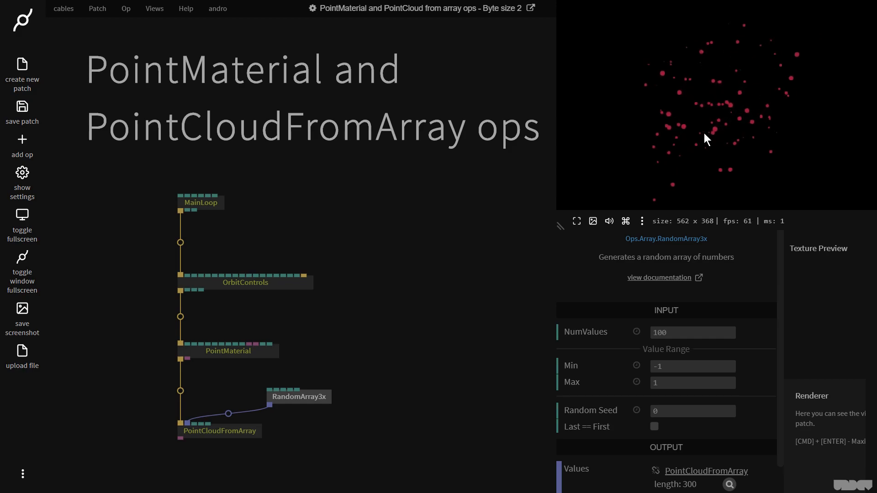
Step: Give PointMaterial point size 43.94, random size 1.06, Scale By Distance and a blue-purple colour
click(227, 351)
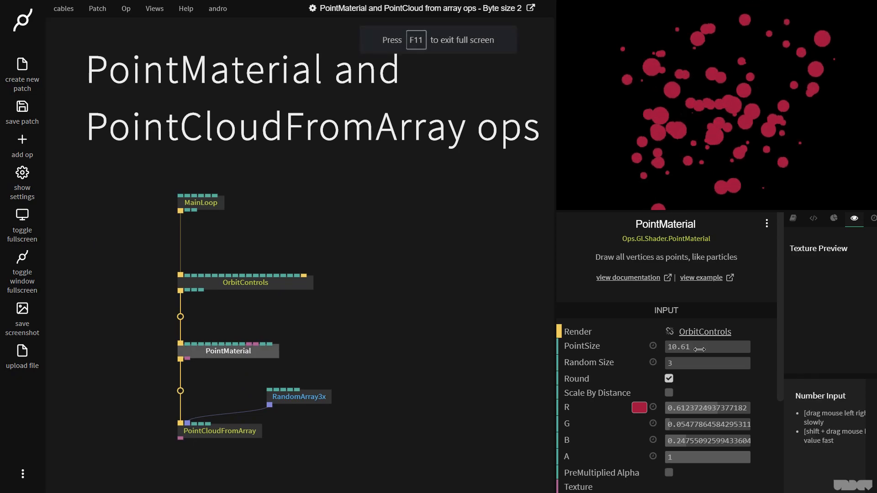
drag(707, 363, 689, 363)
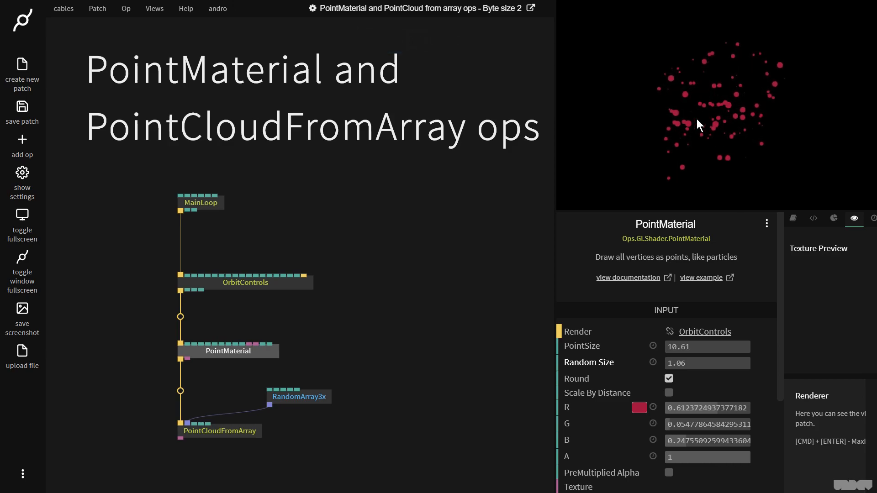
click(665, 225)
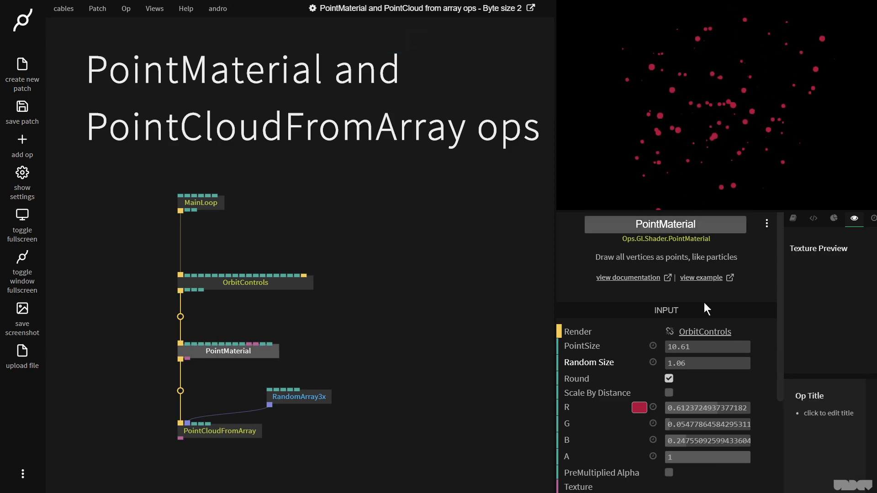
click(669, 392)
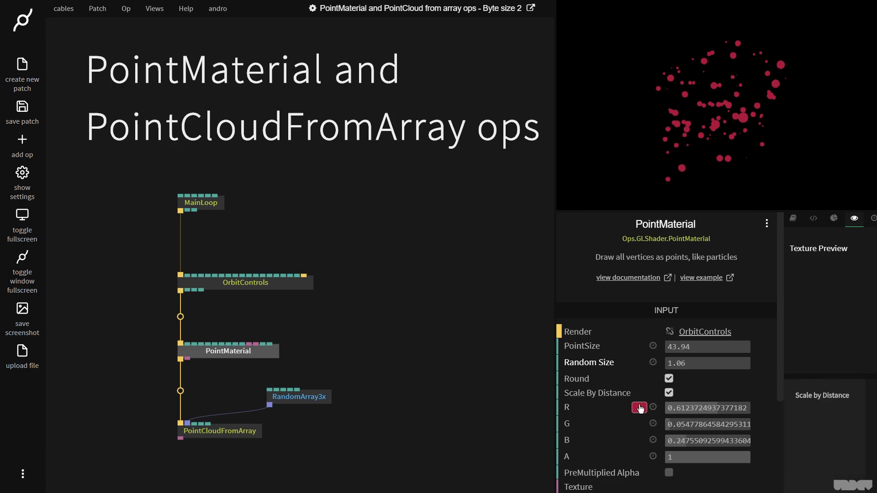
click(640, 408)
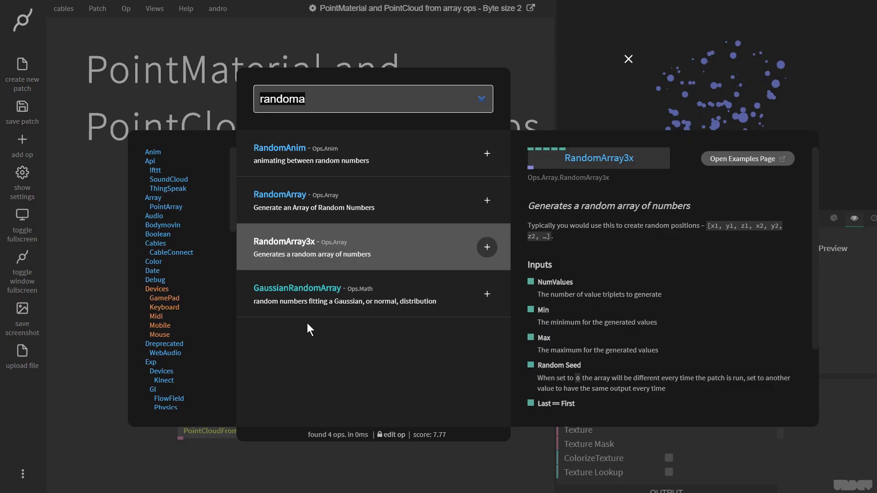
Step: Add a Texture op loaded with beach.jpg and wire it into PointMaterial's Texture input
click(486, 248)
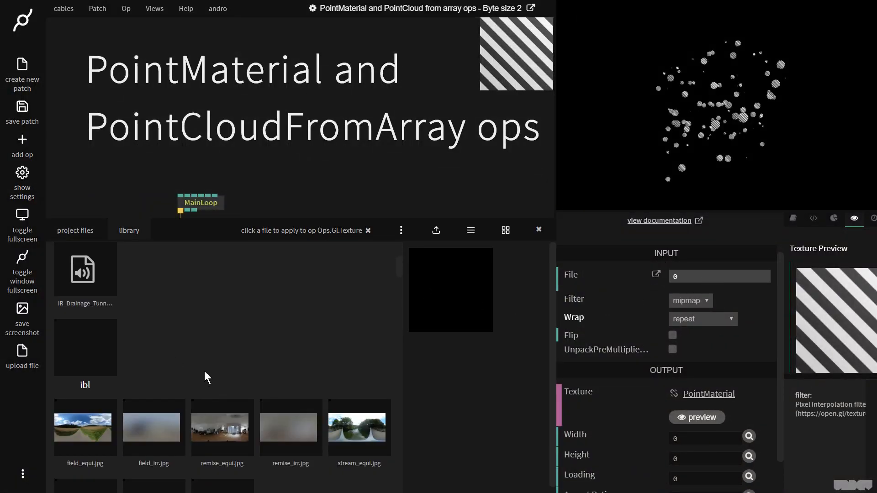
scroll(down, 3)
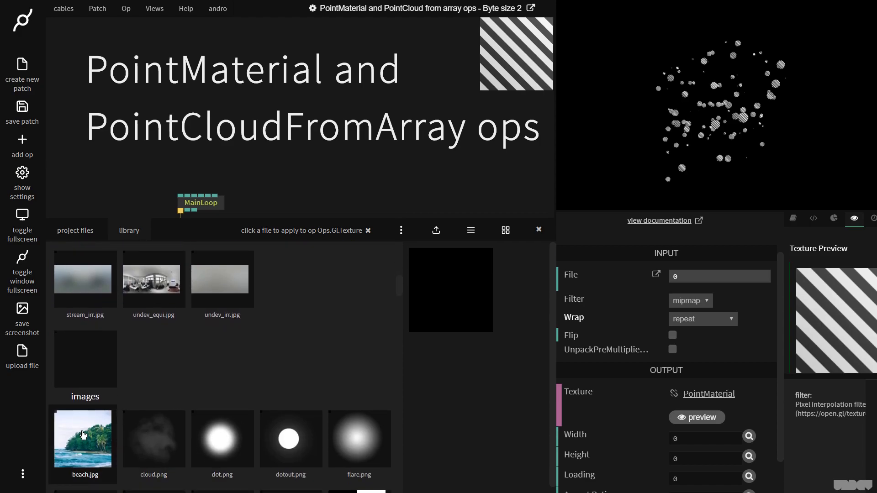
click(83, 439)
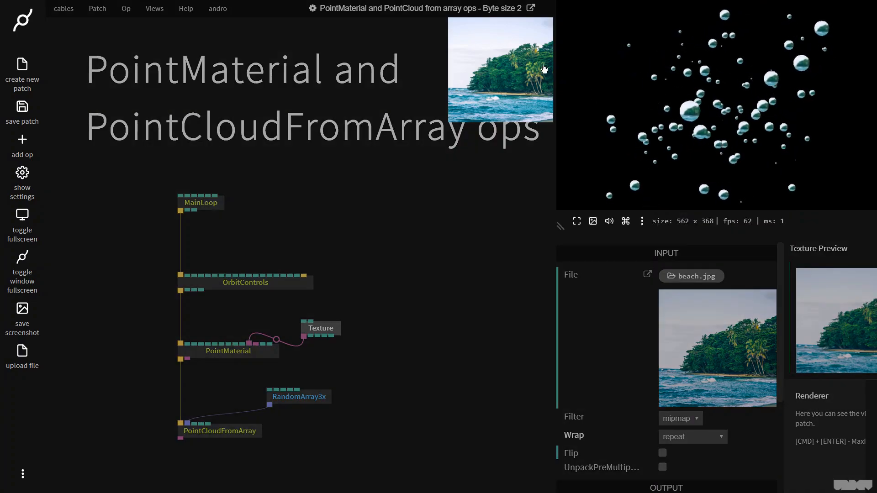
mouse_move(744, 111)
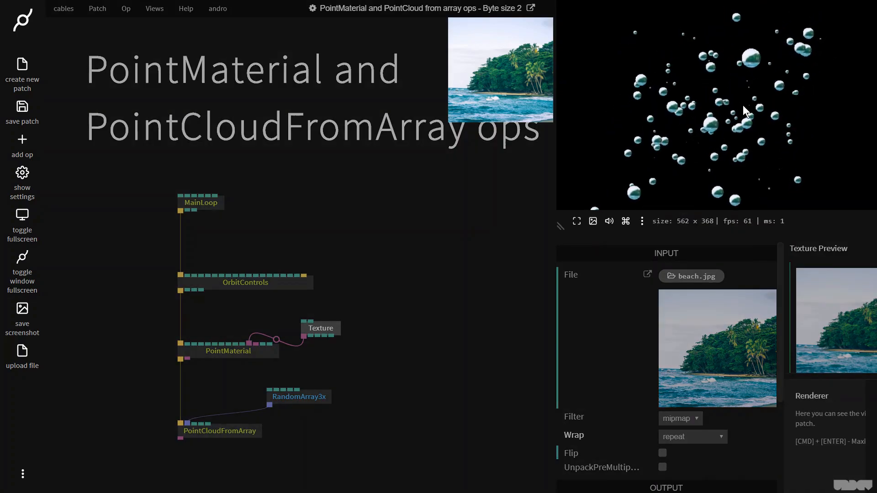
Step: Enable ColorizeTexture and Texture Lookup so each point takes its colour from the beach image
click(228, 351)
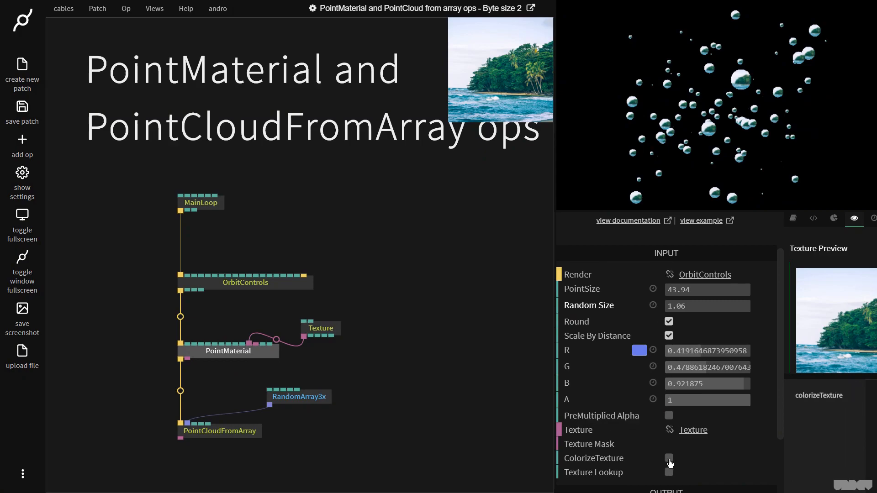
click(669, 457)
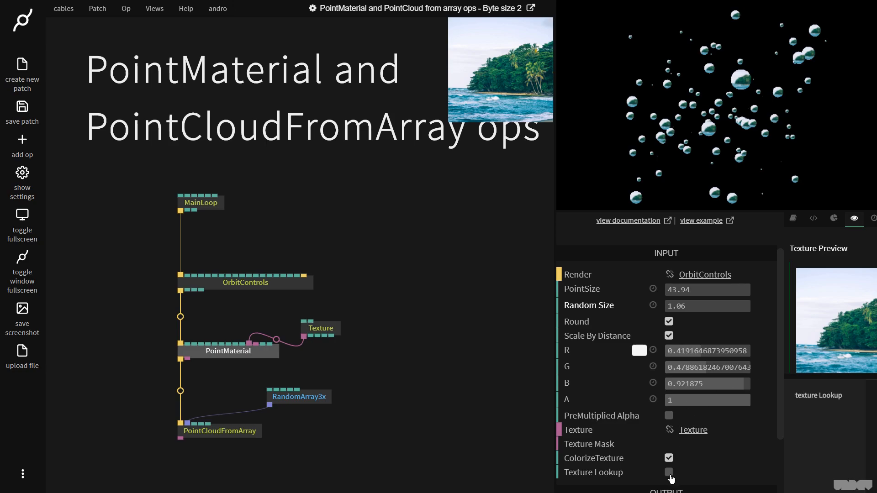
click(669, 472)
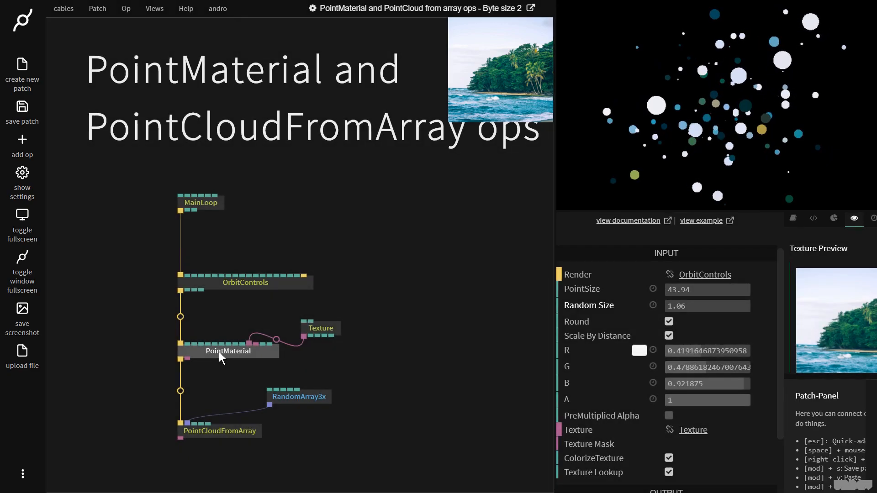
Step: Make the particles white-based squares by unticking Round in PointMaterial
click(669, 322)
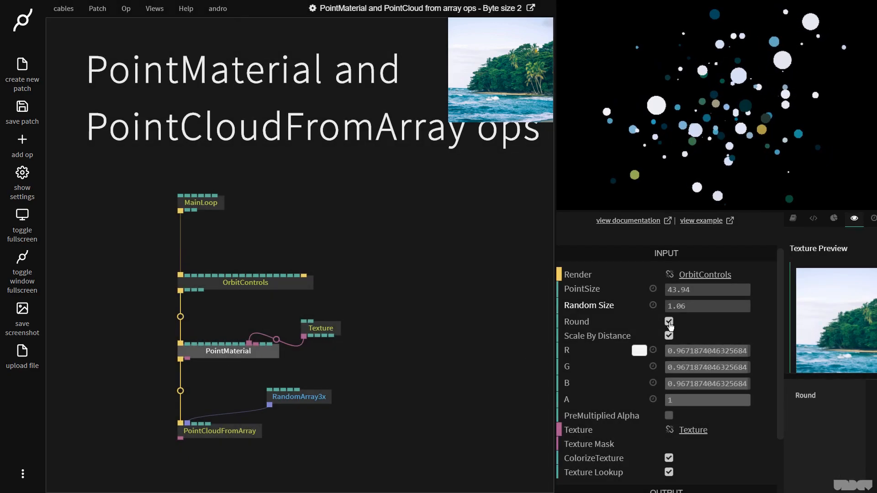
click(669, 321)
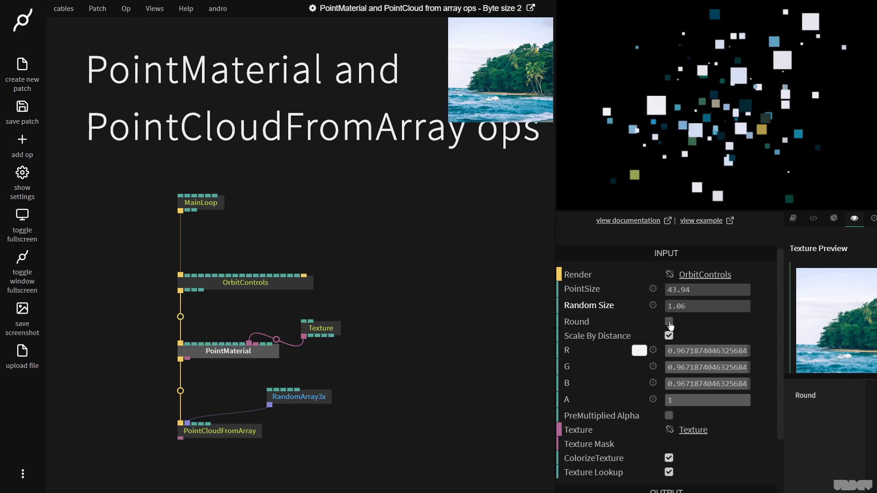
click(669, 322)
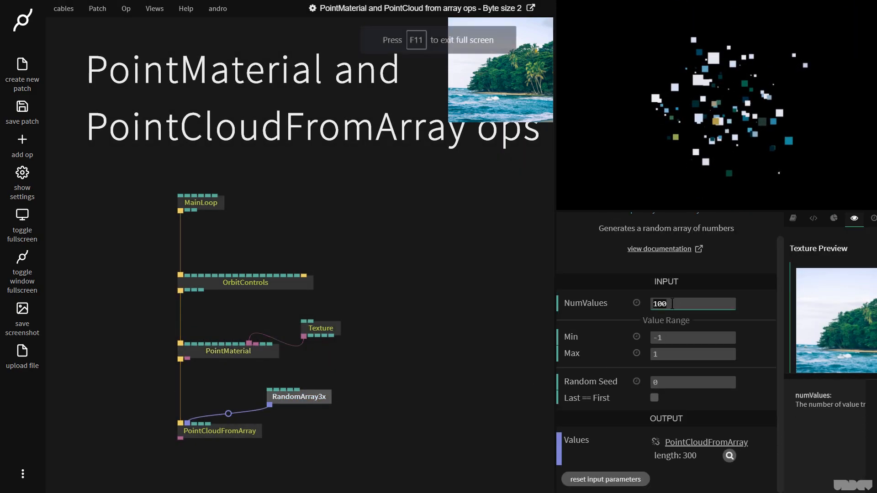
Step: Set RandomArray3x NumValues to 300 for a denser cloud of coloured squares
text(300)
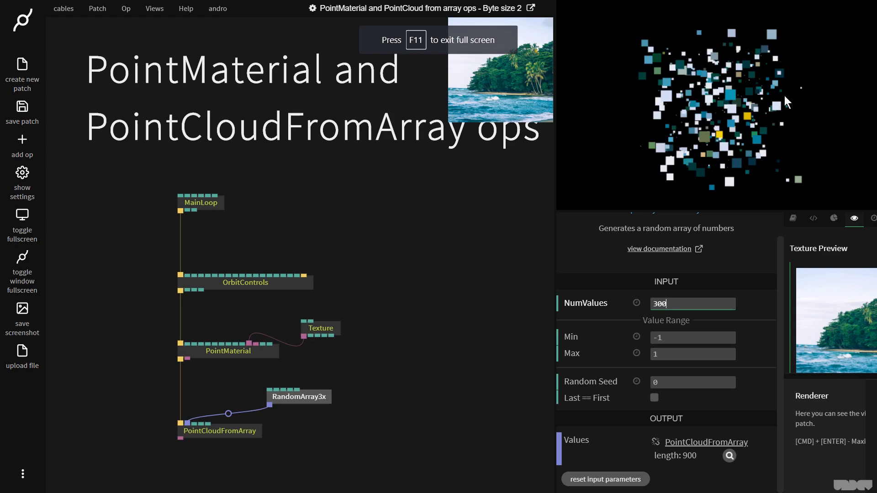
click(227, 351)
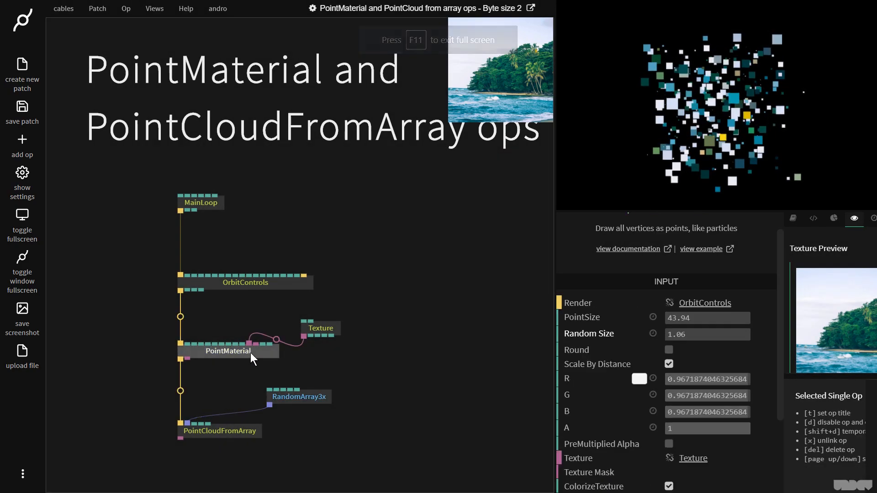